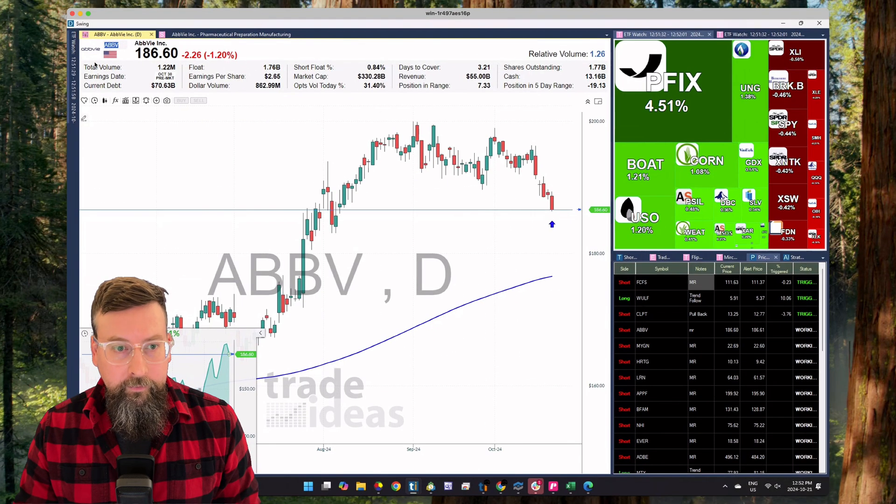
- Switch the ABBV price chart to weekly candles, then pick another timeframe from the list
click(94, 100)
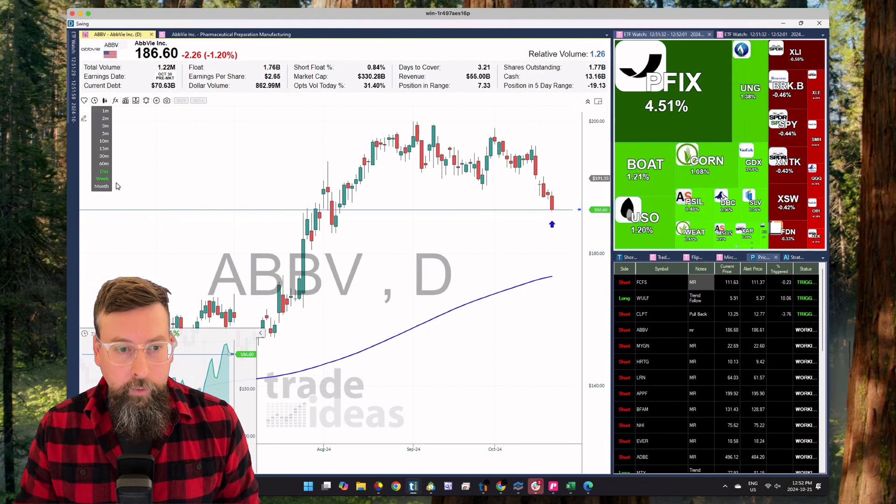
click(103, 179)
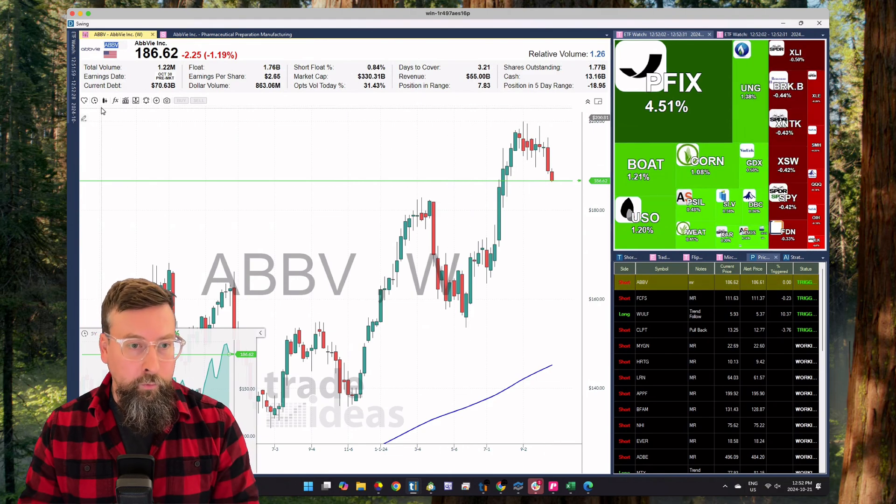
click(94, 100)
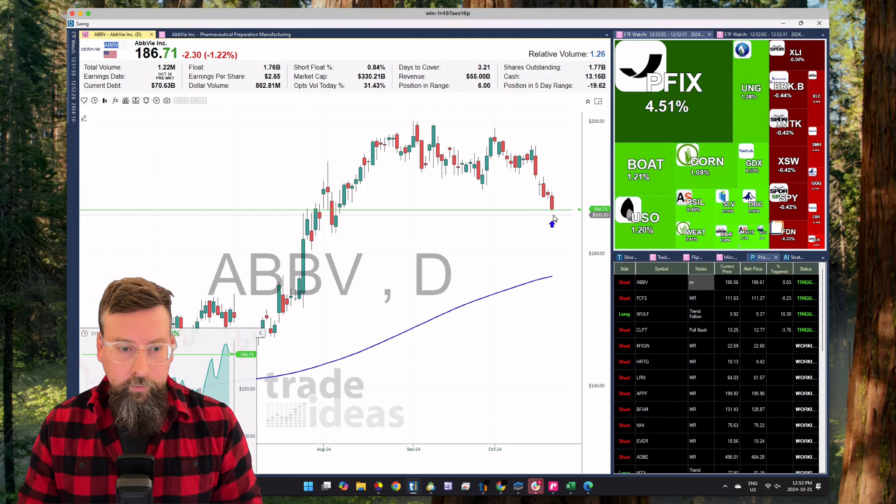
click(93, 100)
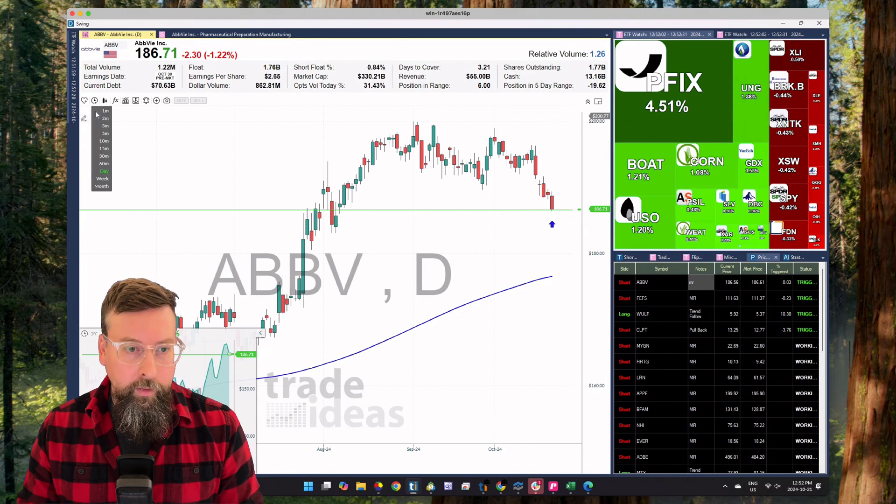
click(104, 156)
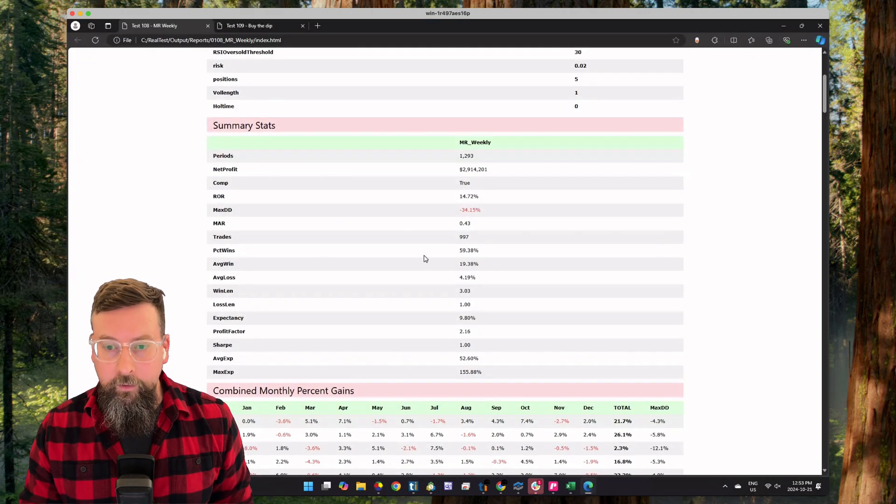
- Bring the Summary Stats into view and highlight the -34.15% MaxDD value
scroll(down, 3)
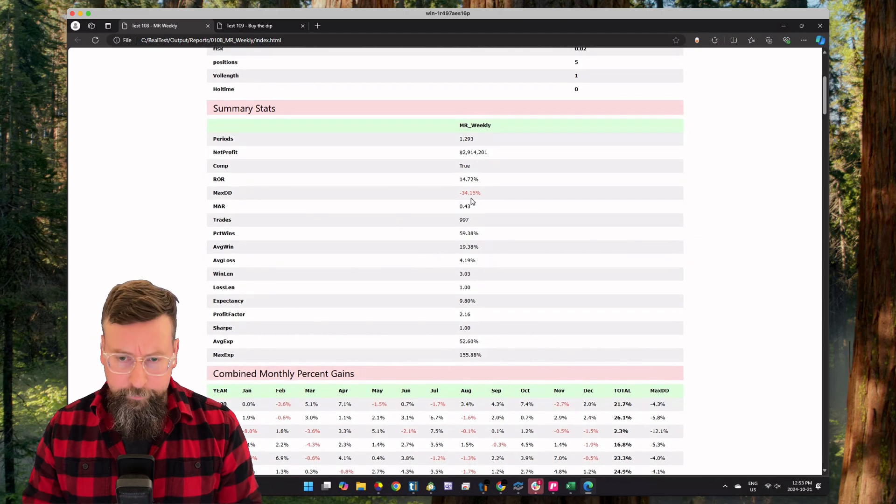
mouse_move(433, 257)
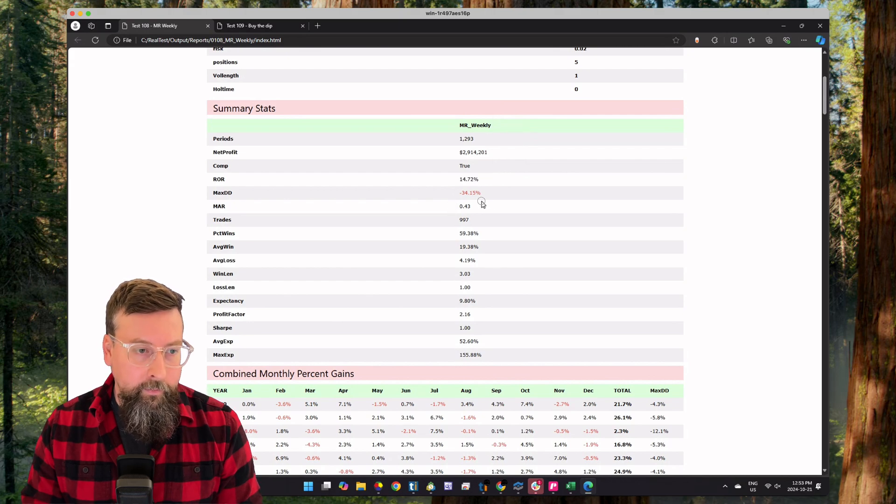
mouse_move(457, 196)
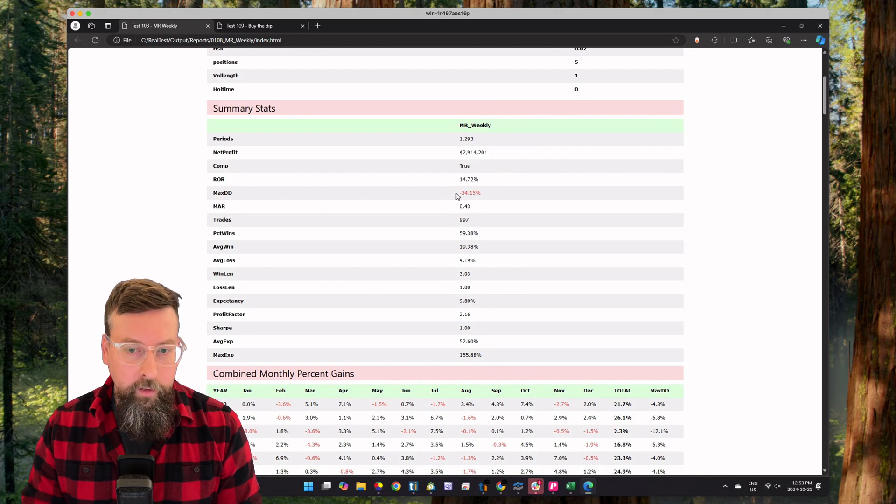
double_click(469, 192)
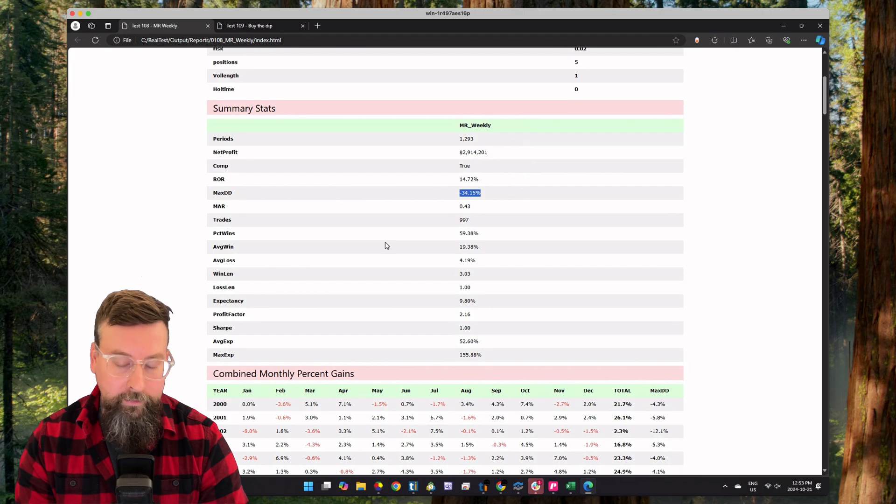
- Reveal the Combined Monthly Percent Gains table and highlight 2024's 17.4% total and -19.3% MaxDD
scroll(down, 3)
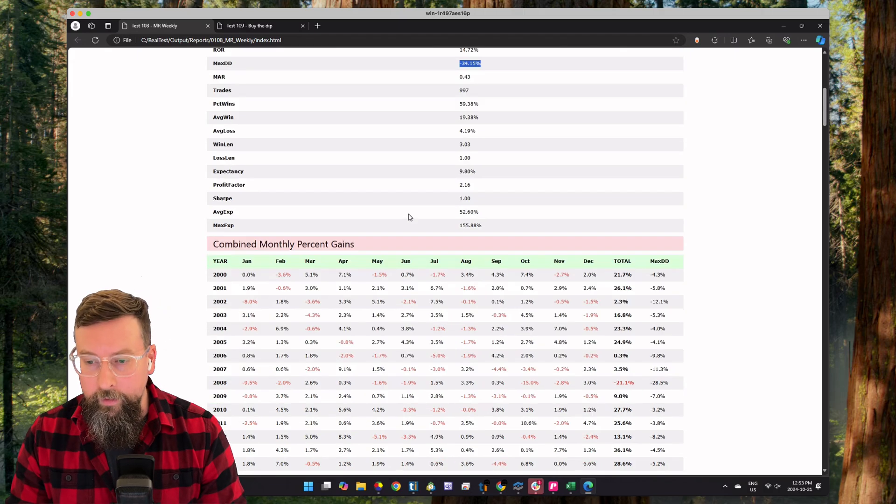
scroll(down, 3)
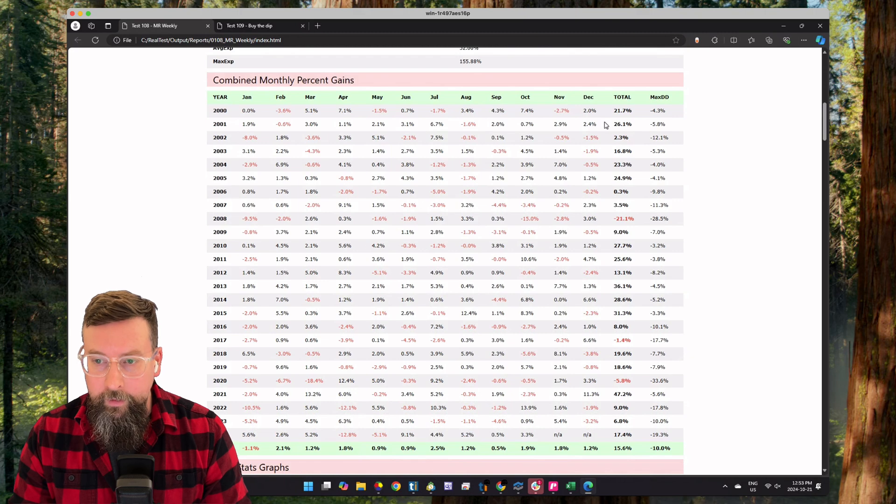
mouse_move(655, 368)
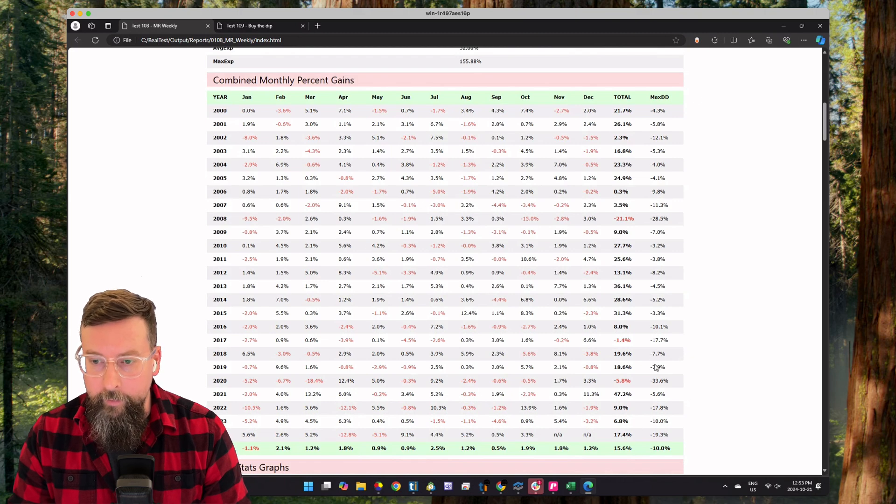
drag(240, 219, 597, 218)
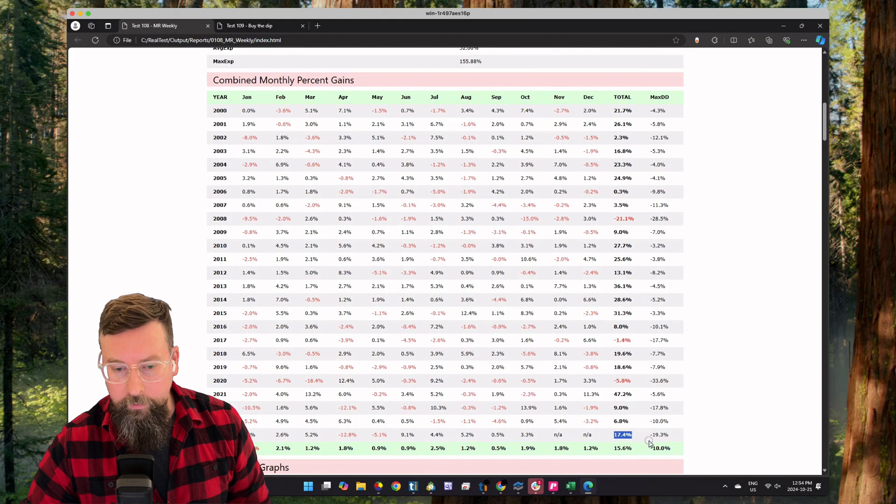
mouse_move(357, 434)
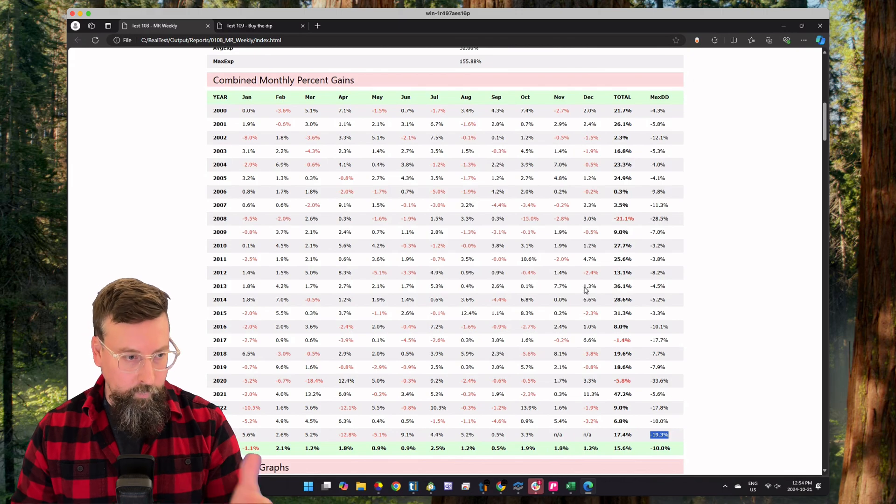
- Scroll down to the Daily Stats Graphs equity curve rising from $1 past $16
scroll(down, 3)
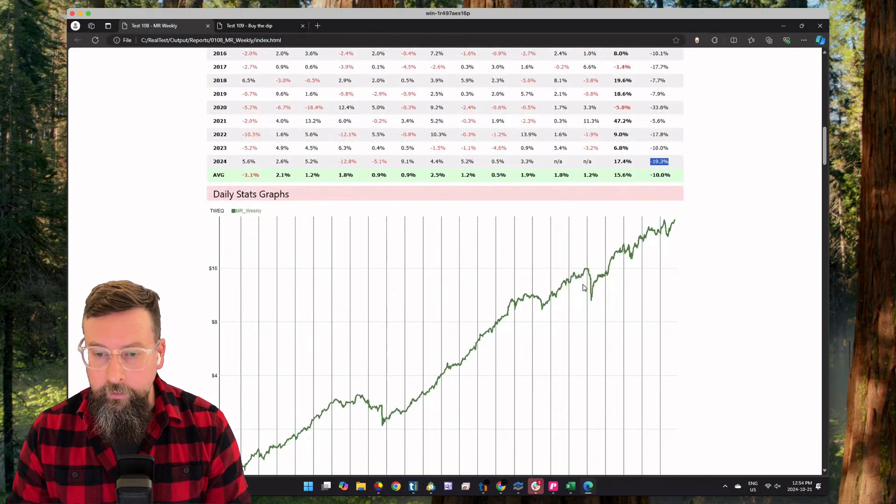
scroll(down, 3)
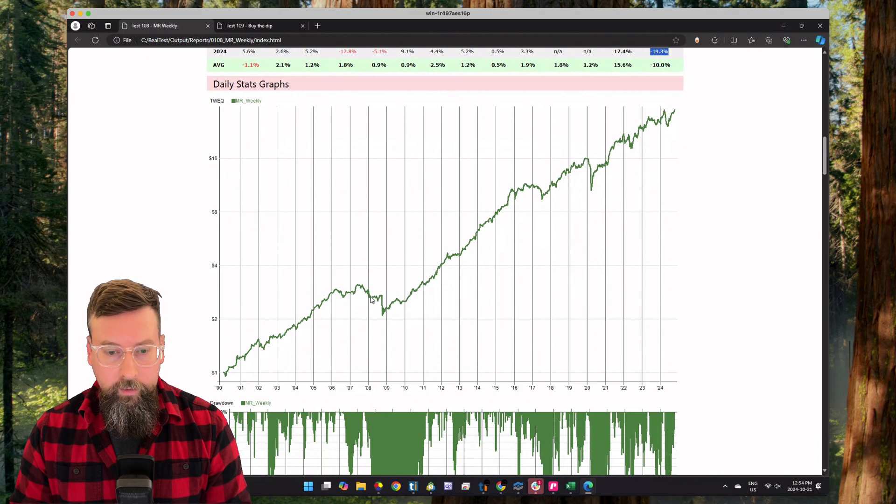
mouse_move(323, 309)
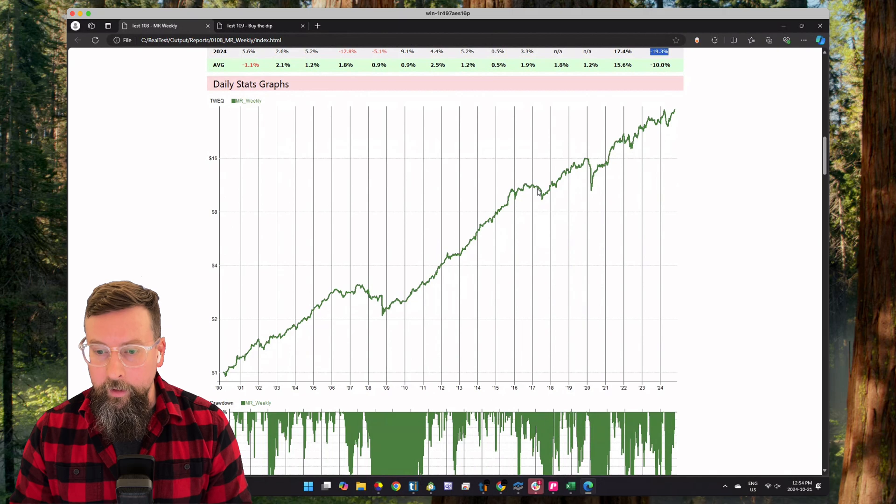
mouse_move(543, 200)
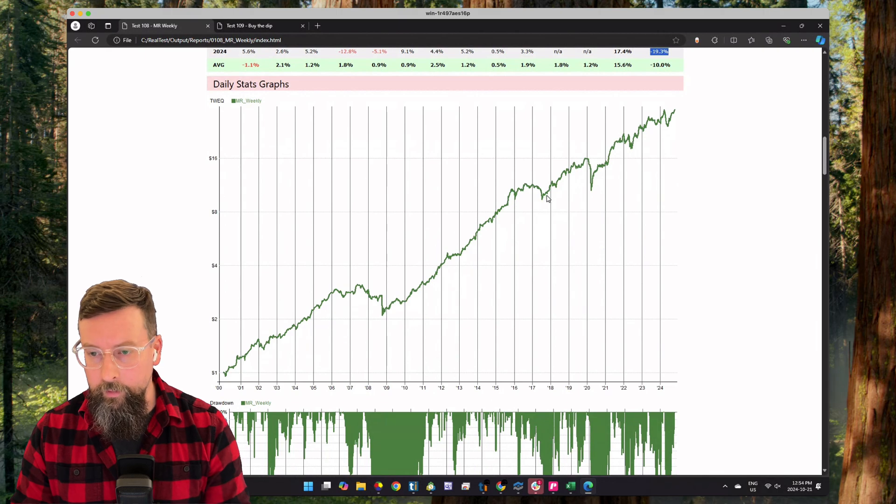
mouse_move(585, 172)
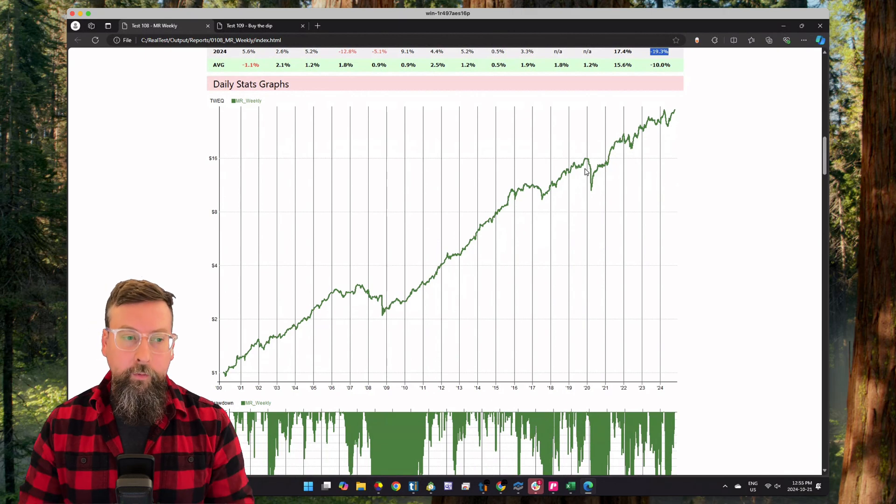
mouse_move(514, 287)
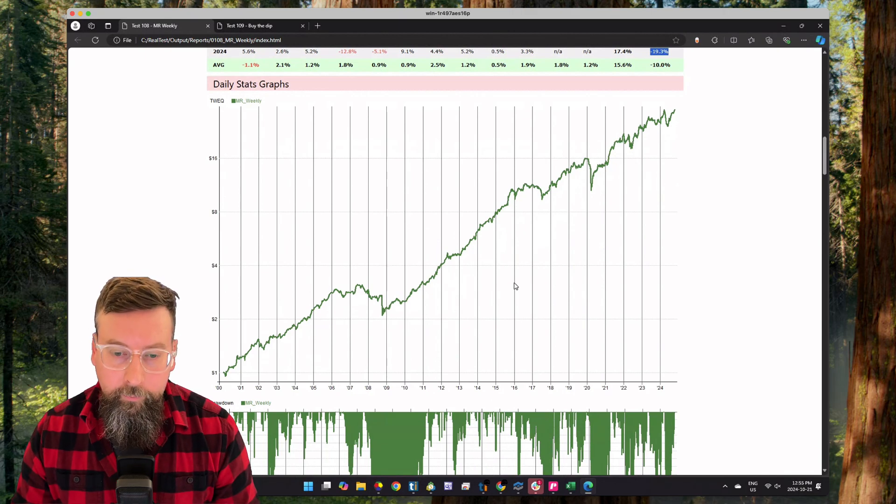
scroll(down, 3)
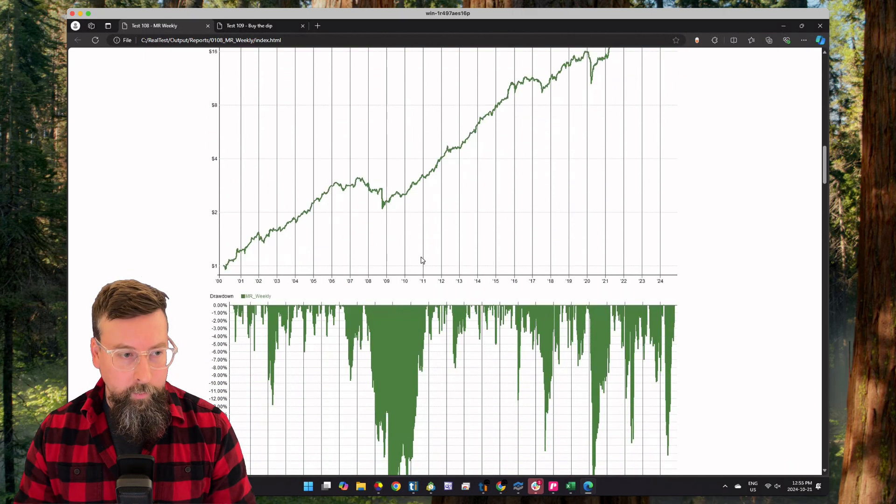
scroll(down, 3)
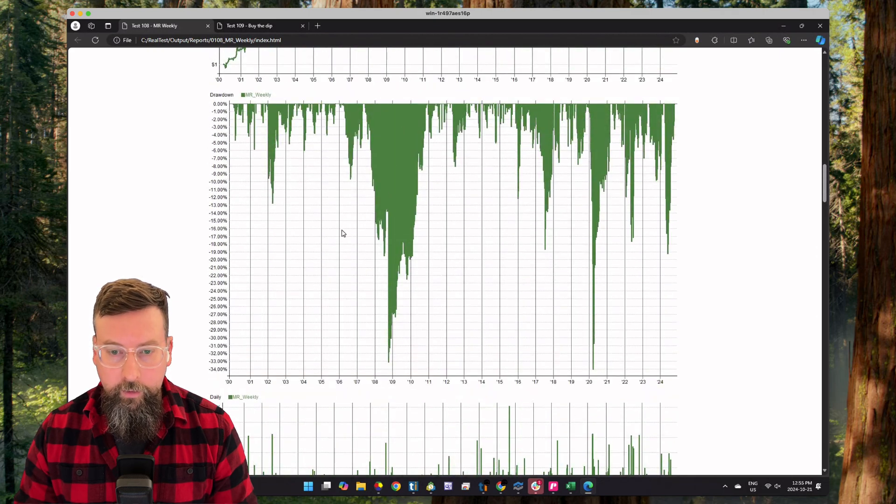
mouse_move(398, 394)
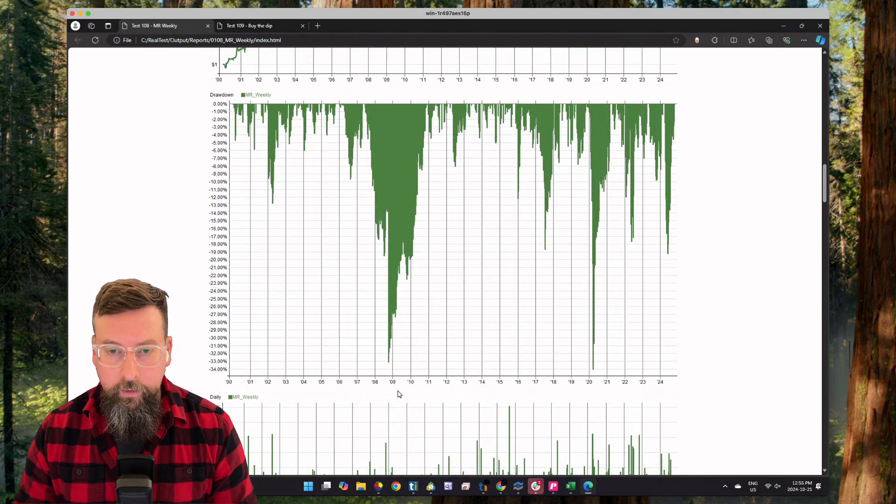
mouse_move(649, 160)
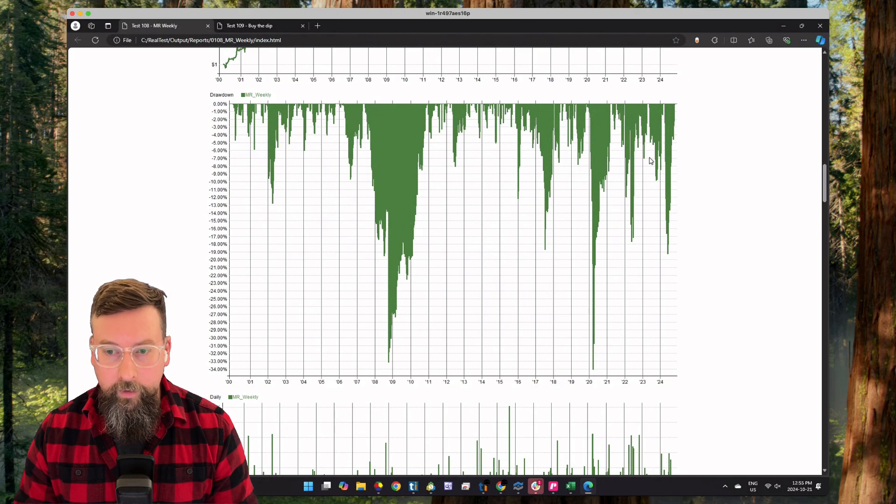
mouse_move(372, 331)
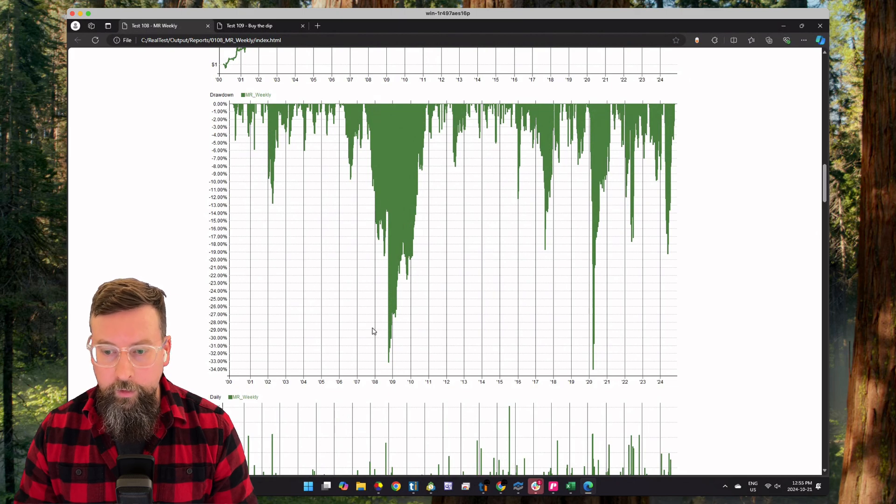
mouse_move(703, 258)
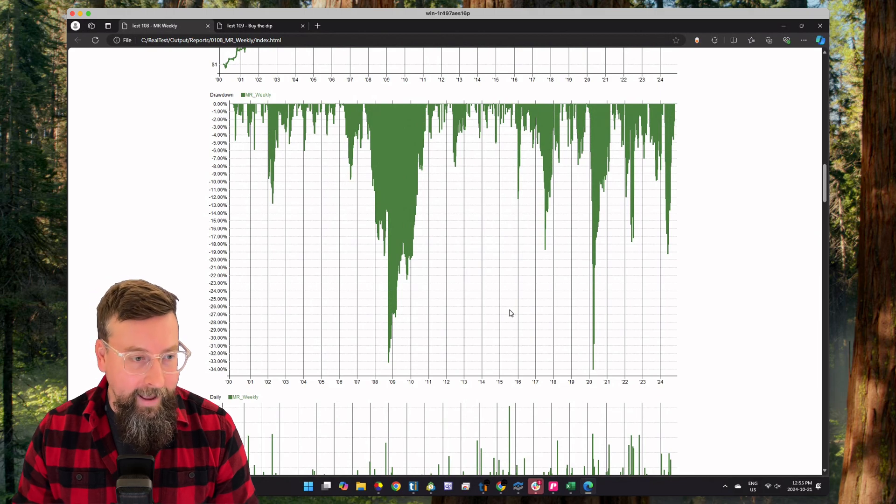
scroll(down, 3)
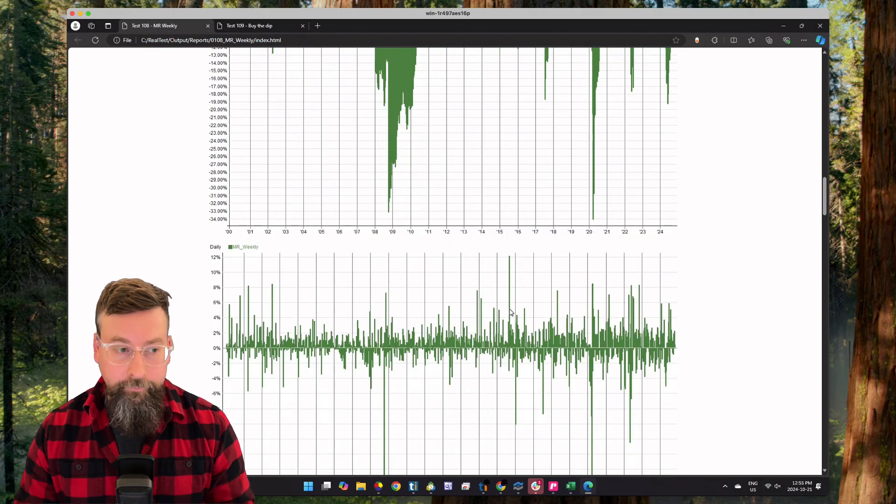
scroll(down, 3)
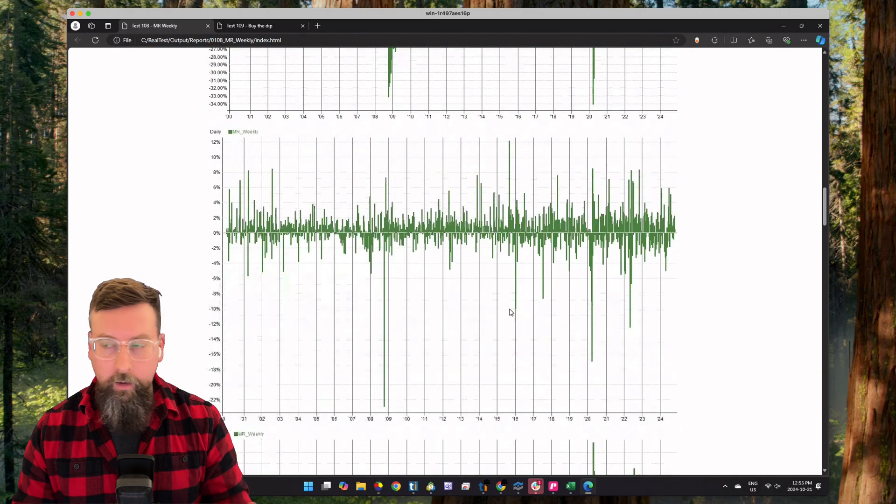
scroll(down, 3)
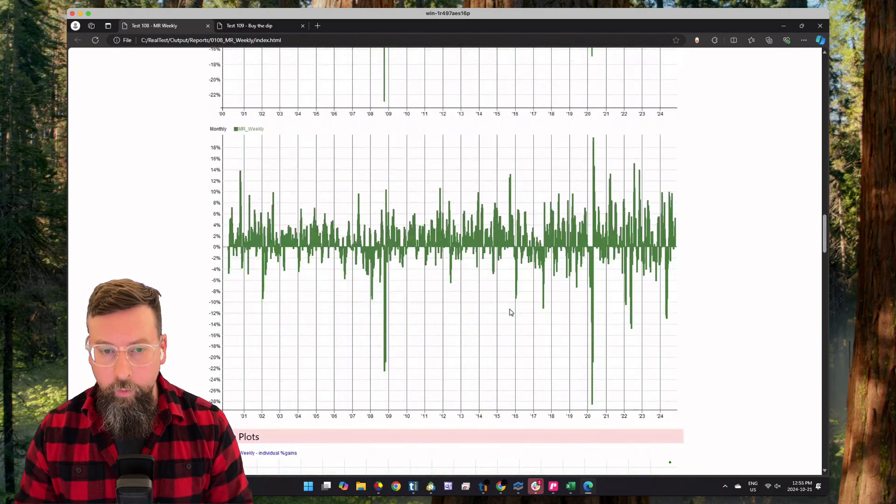
scroll(down, 3)
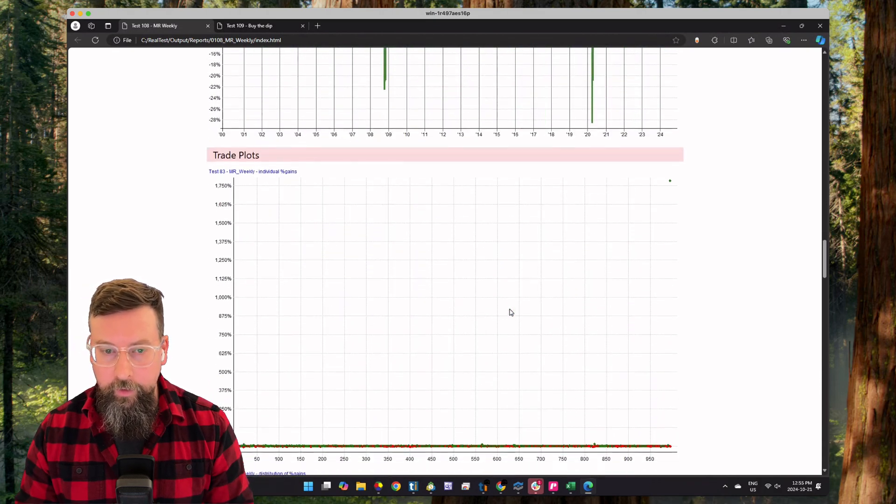
scroll(down, 3)
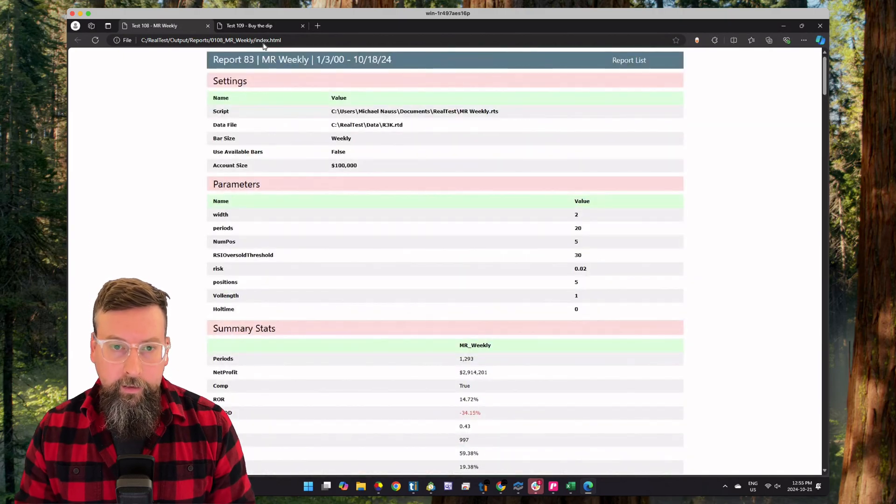
- Show the Buy the dip report's Summary Stats and highlight the MR_Weekly and Second_Day_Long figures
click(249, 25)
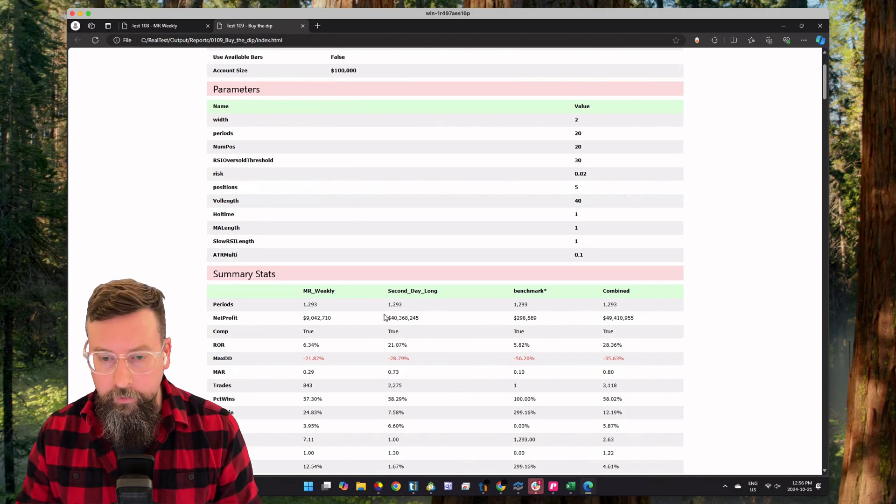
scroll(down, 3)
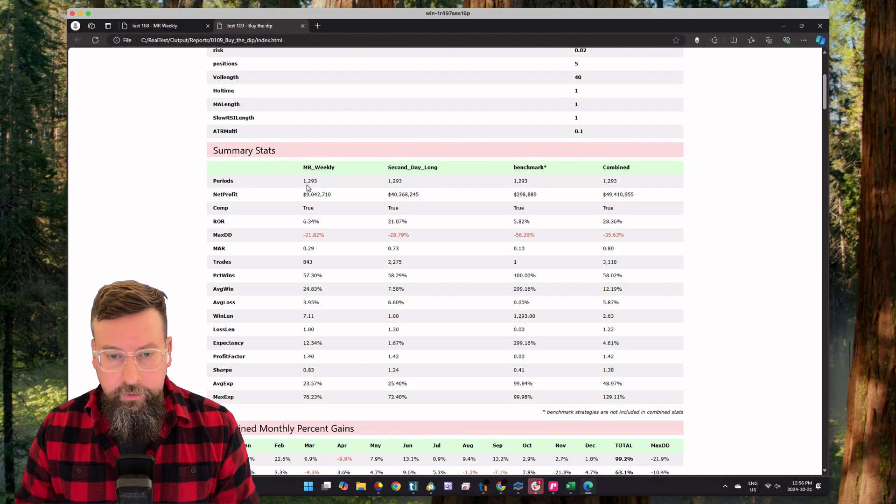
mouse_move(312, 224)
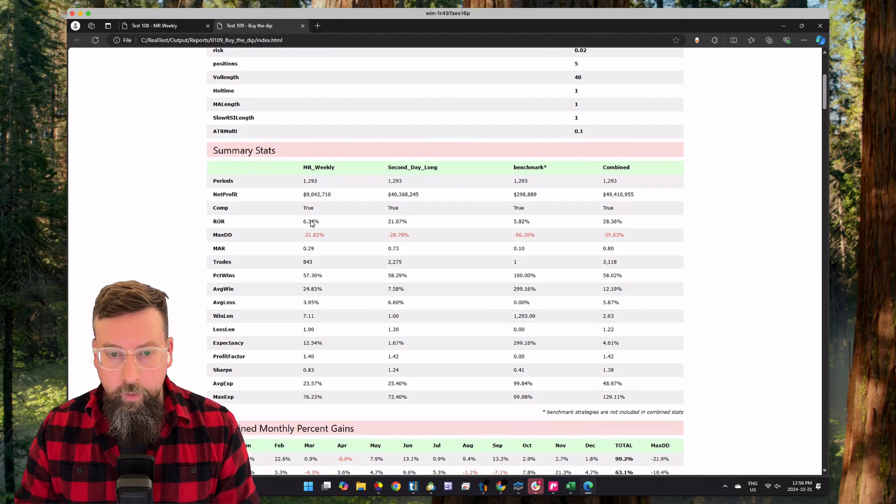
double_click(311, 221)
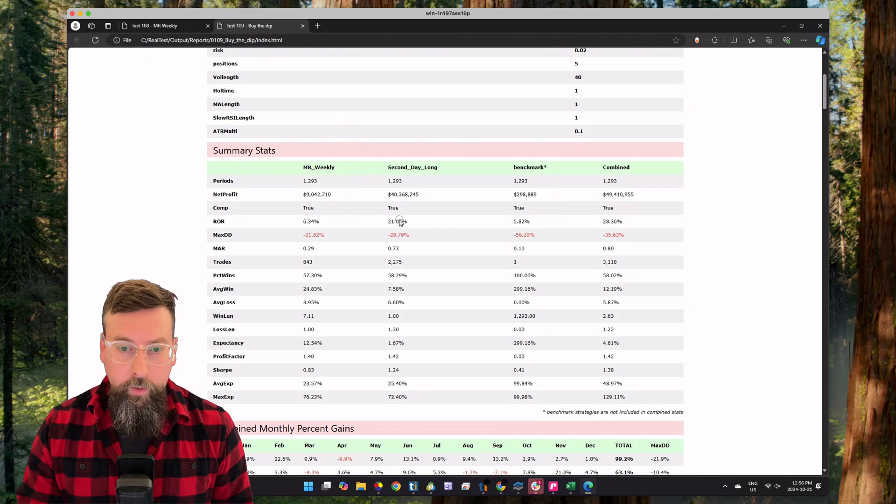
double_click(396, 221)
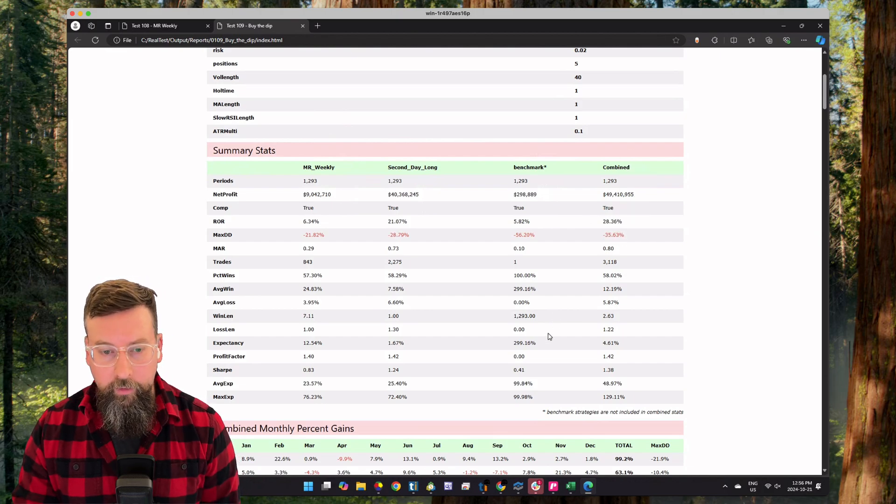
scroll(down, 3)
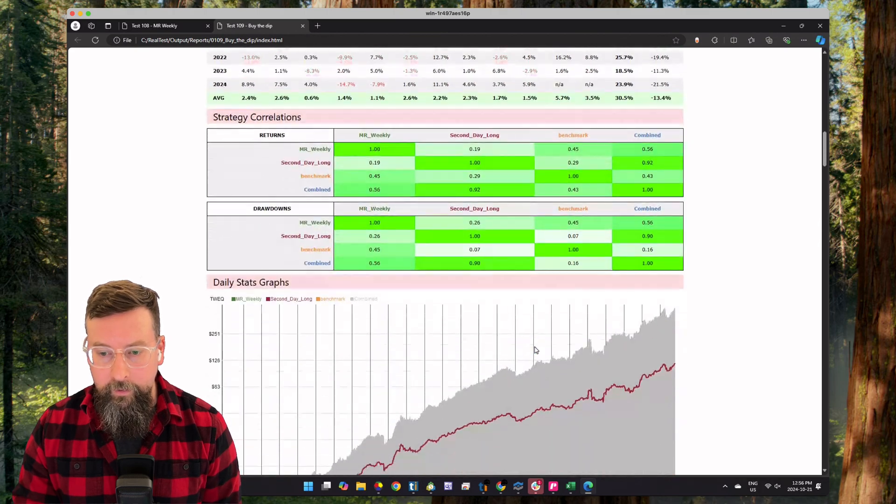
scroll(down, 3)
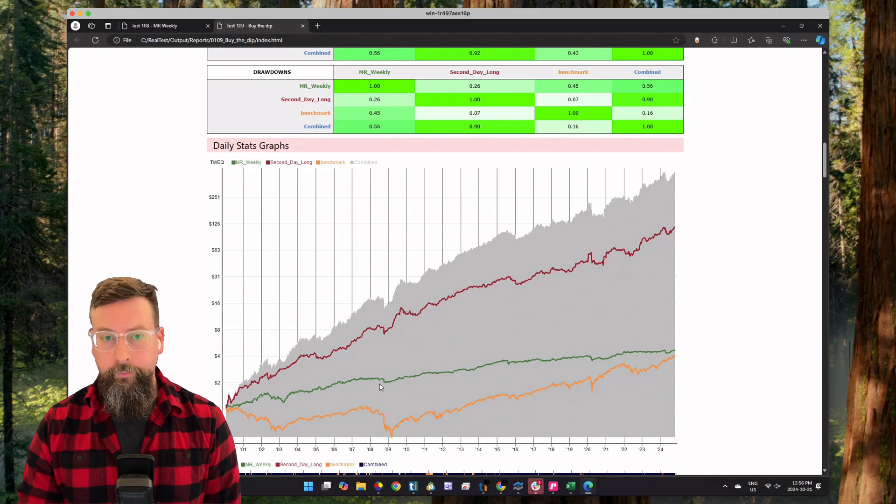
scroll(up, 3)
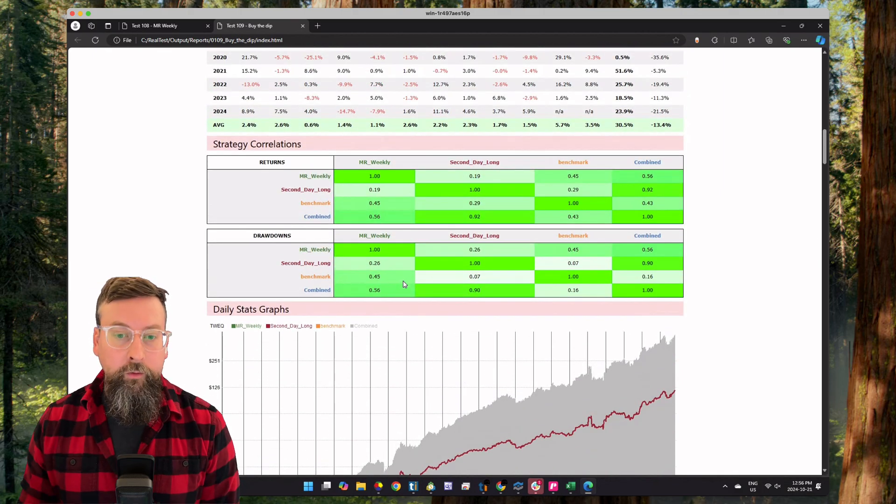
mouse_move(401, 268)
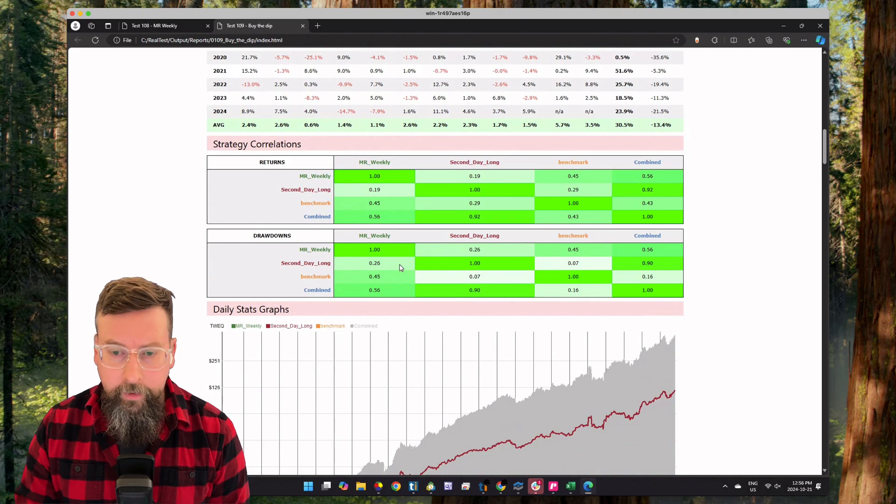
double_click(374, 263)
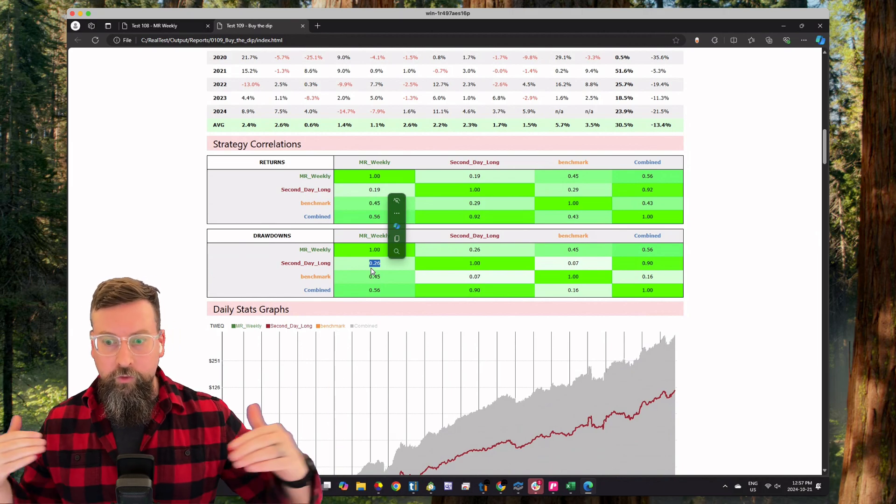
mouse_move(450, 250)
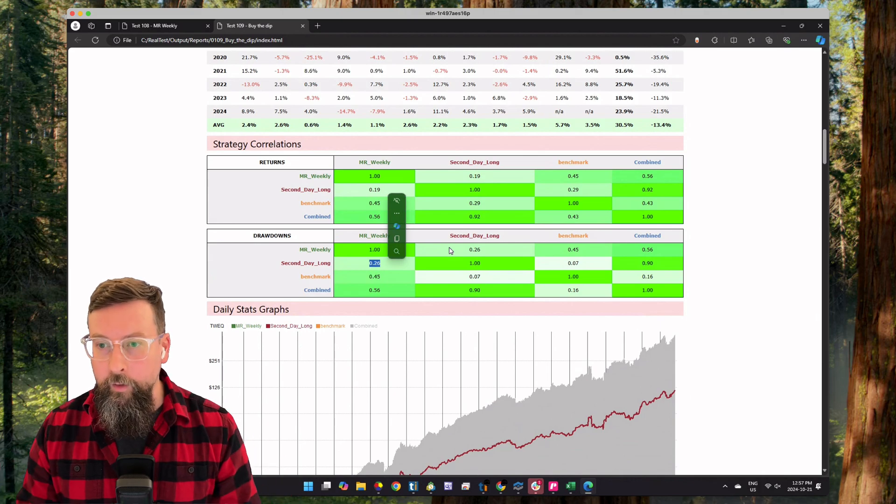
scroll(up, 3)
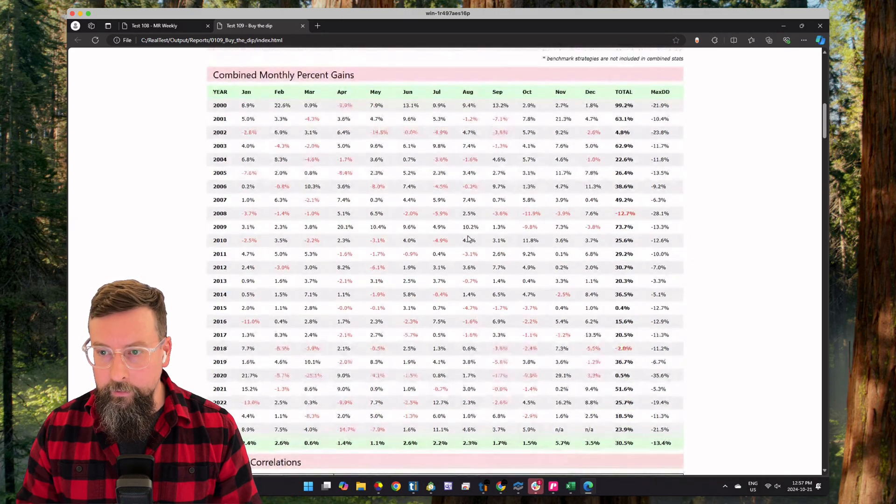